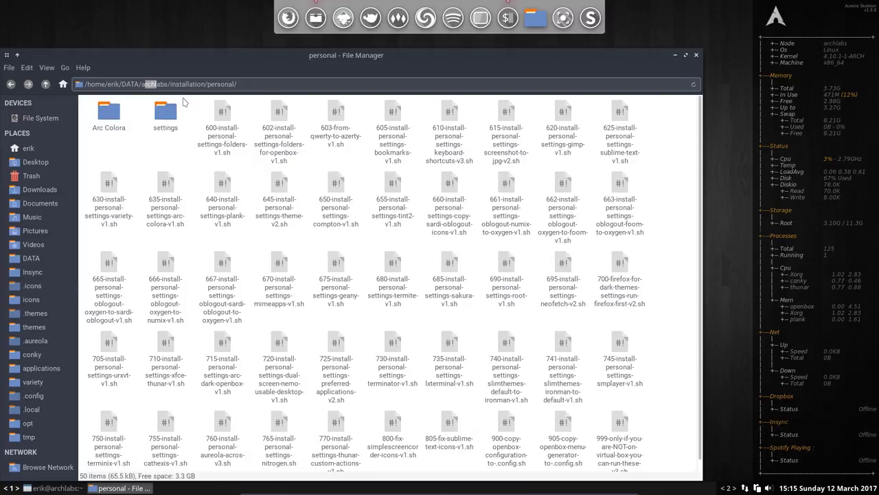
pyautogui.moveTo(184, 160)
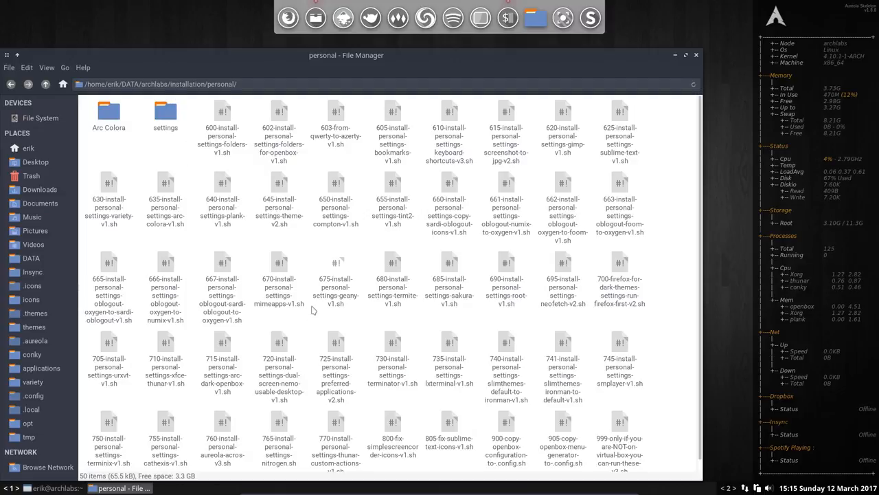
pyautogui.moveTo(476, 321)
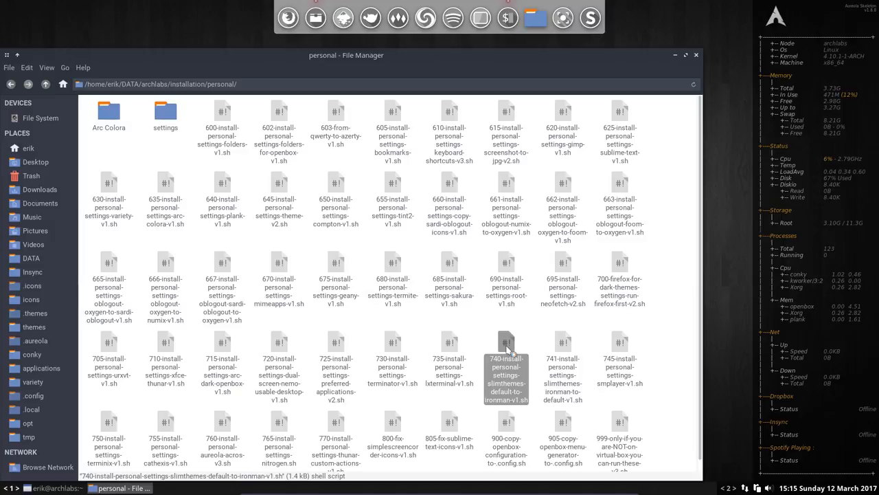
# Review the 740 slimthemes-to-ironman script's lines creating the slim folder and installing slim.conf, then return to Thunar.
pyautogui.doubleClick(506, 360)
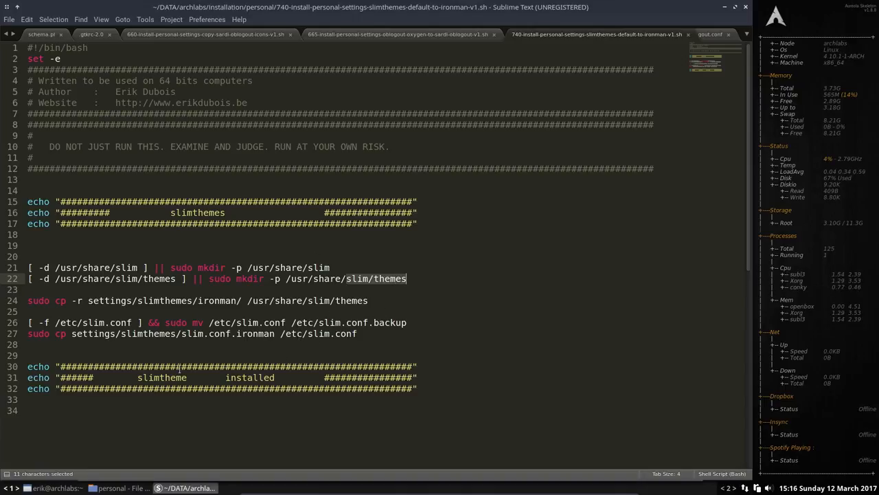
pyautogui.click(68, 266)
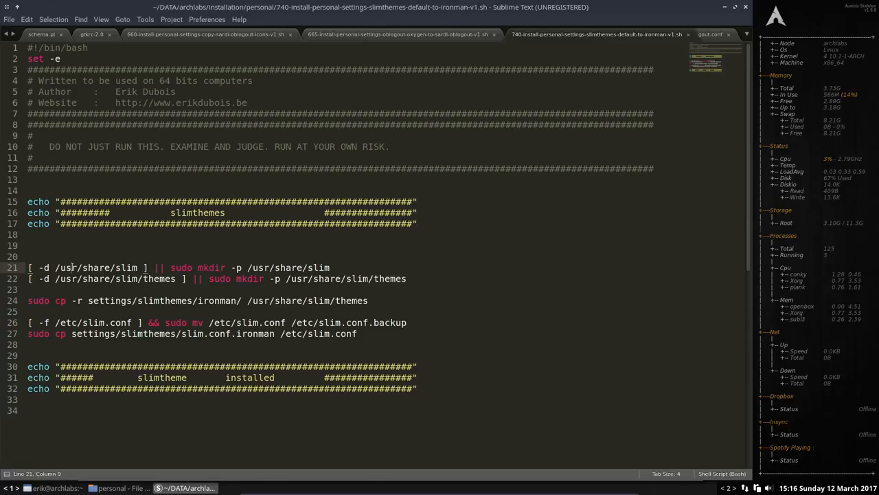
pyautogui.click(318, 267)
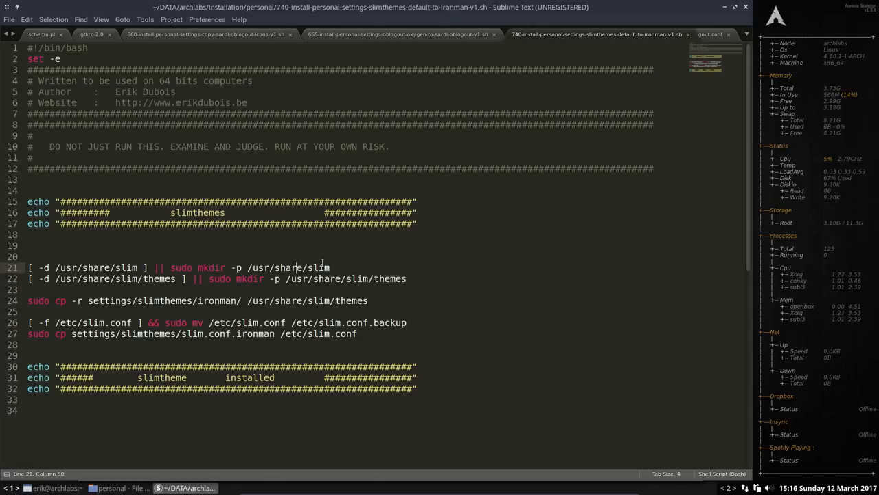
pyautogui.click(68, 278)
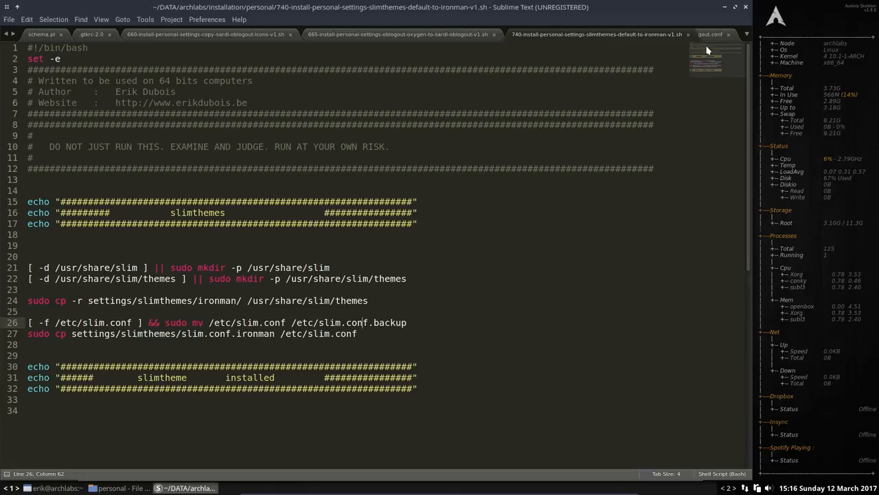
pyautogui.click(121, 488)
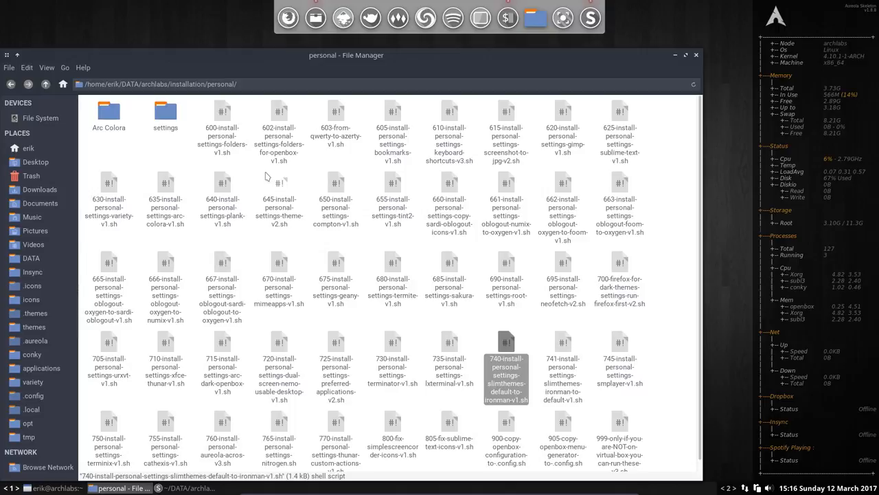
# Move up one level to the parent archlabs installation folder listing the main install scripts.
pyautogui.click(45, 84)
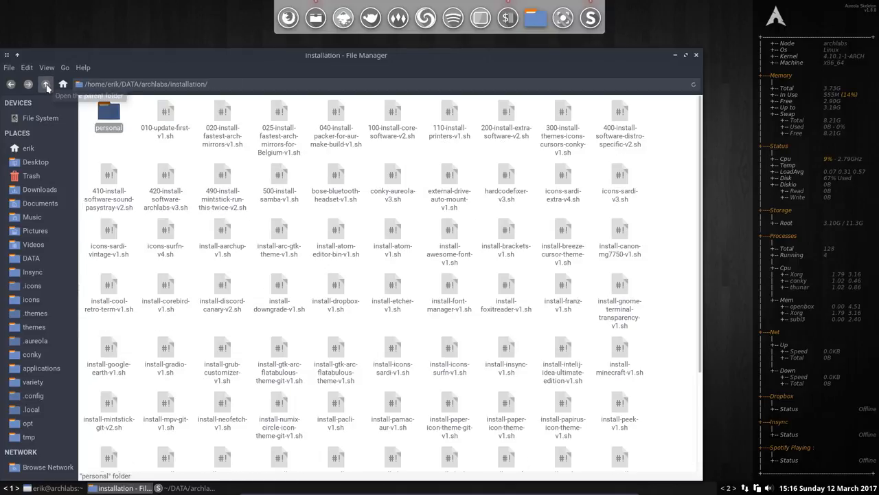
pyautogui.moveTo(174, 221)
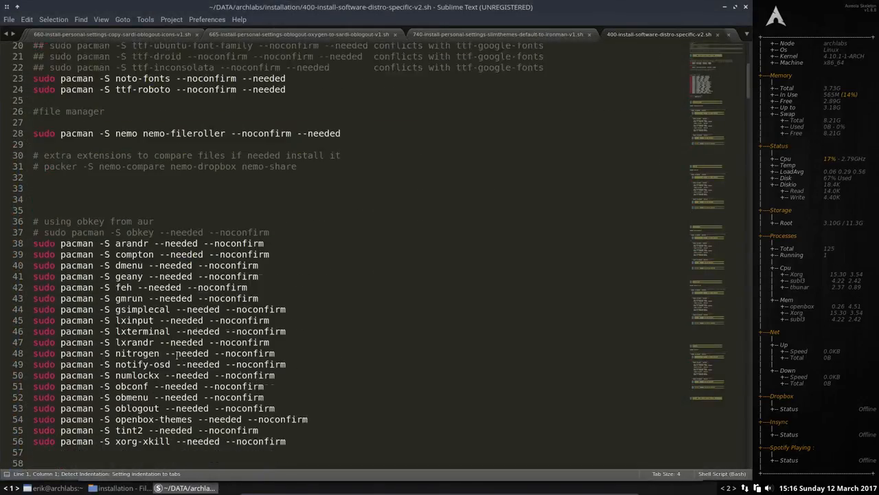
# Search the archlabs install script for 'xfce' and select the xfce-slimlock package name.
pyautogui.scroll(-3)
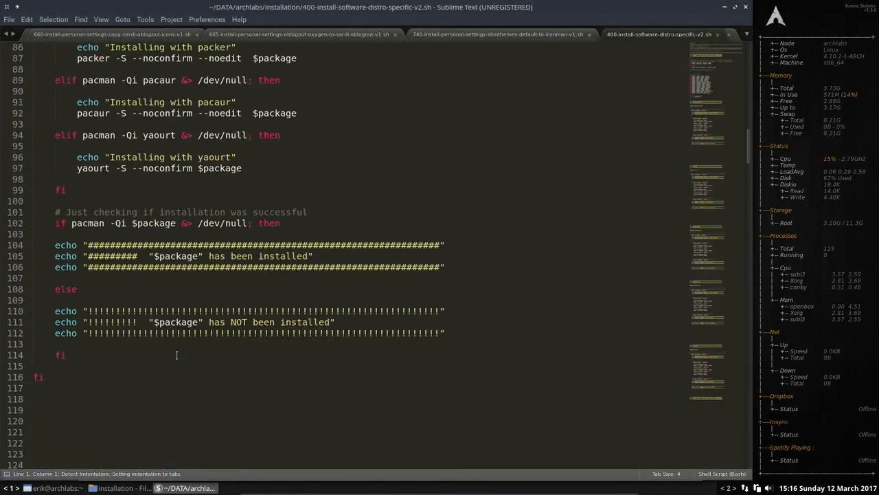
pyautogui.scroll(-3)
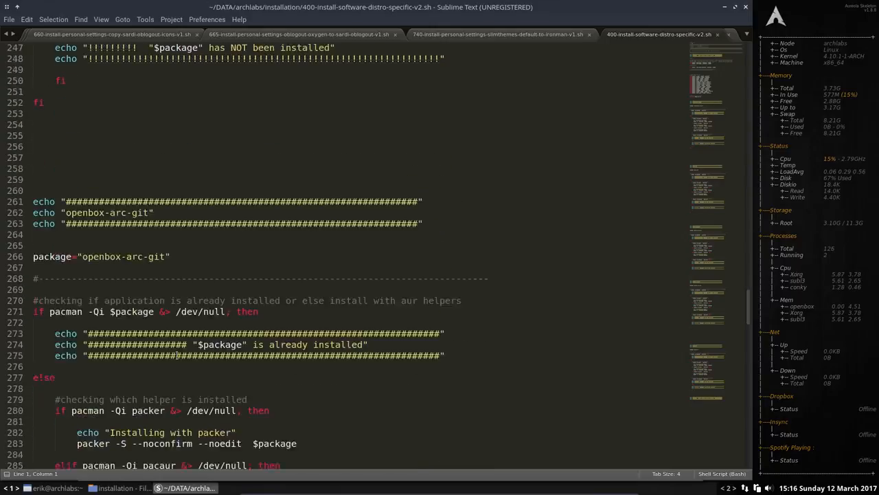
pyautogui.scroll(-3)
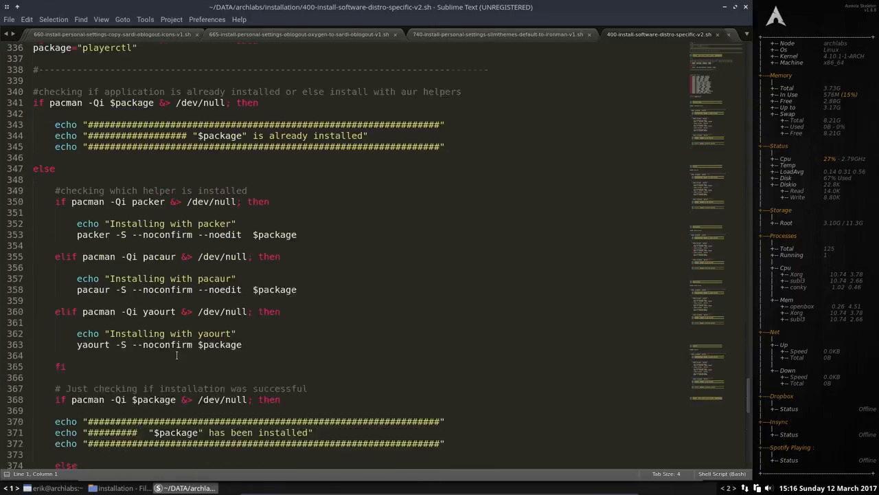
pyautogui.scroll(-3)
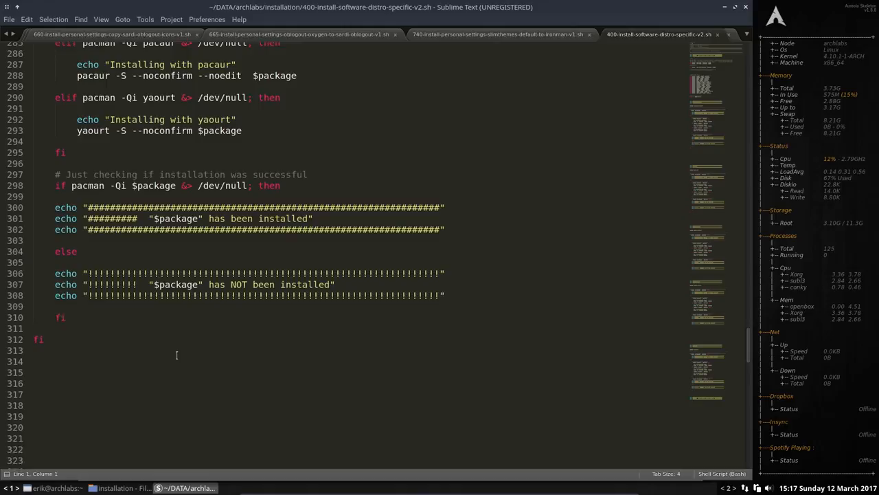
pyautogui.scroll(3)
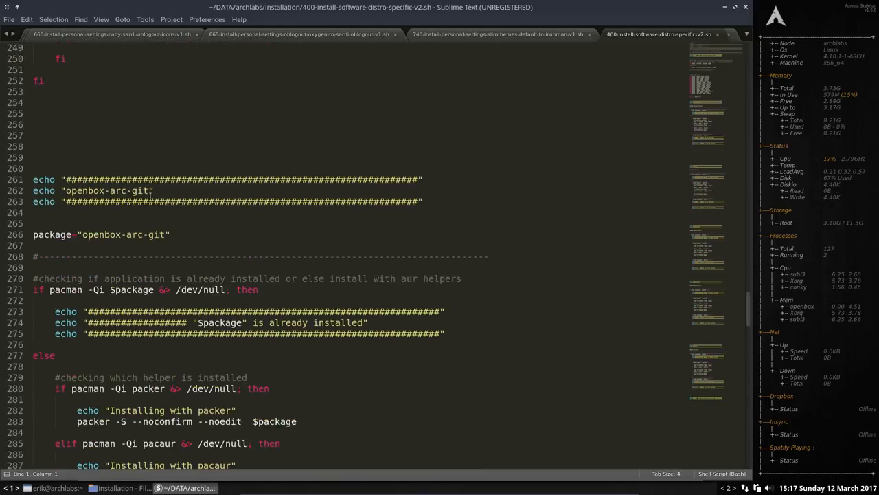
pyautogui.press('ctrl+f')
pyautogui.write('xfce')
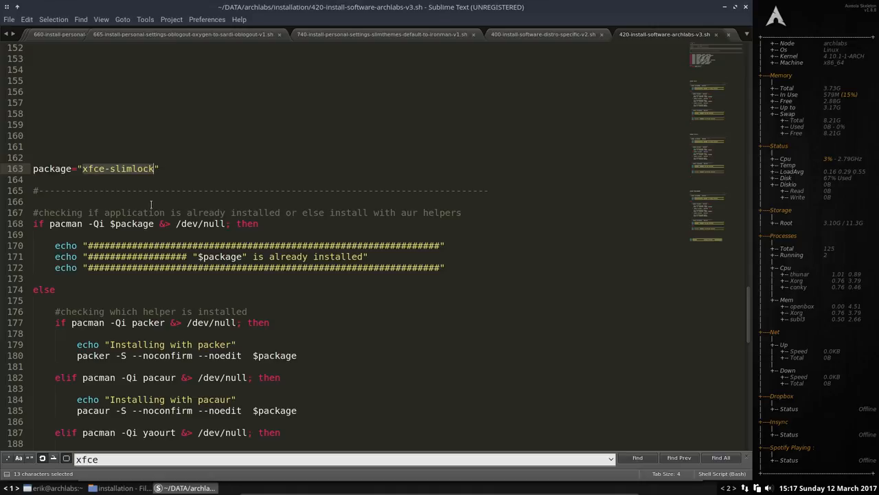
pyautogui.click(82, 168)
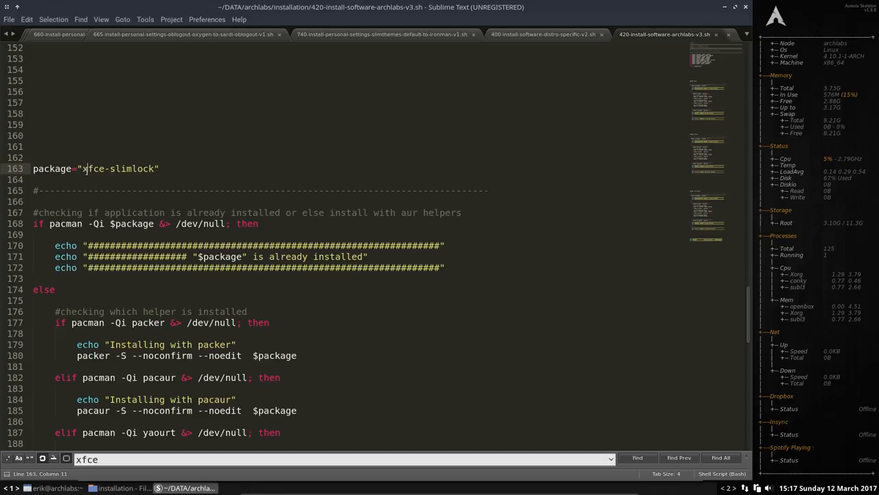
pyautogui.doubleClick(118, 168)
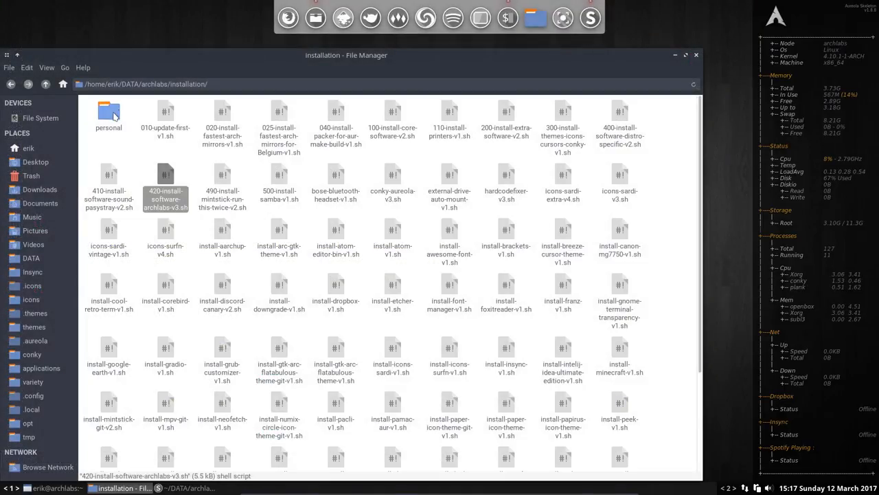
# Browse from the filesystem root into /etc and open slim.conf in Sublime Text.
pyautogui.doubleClick(108, 112)
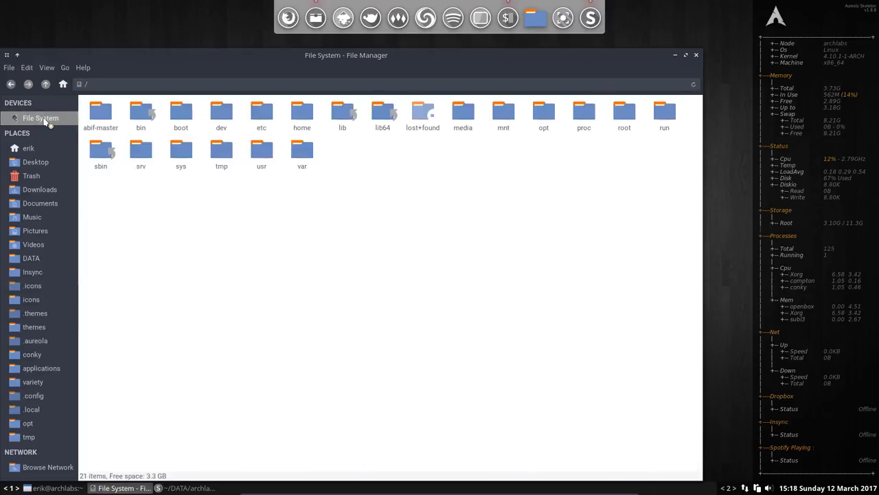
pyautogui.doubleClick(220, 110)
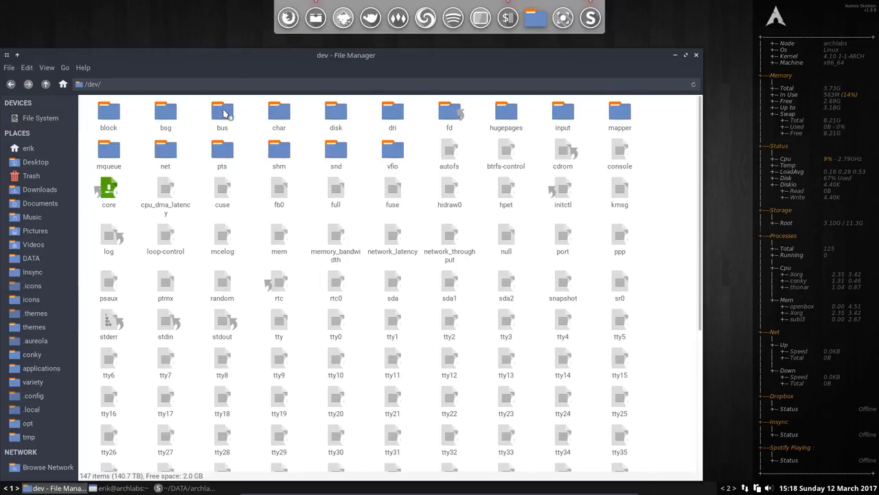
pyautogui.moveTo(365, 365)
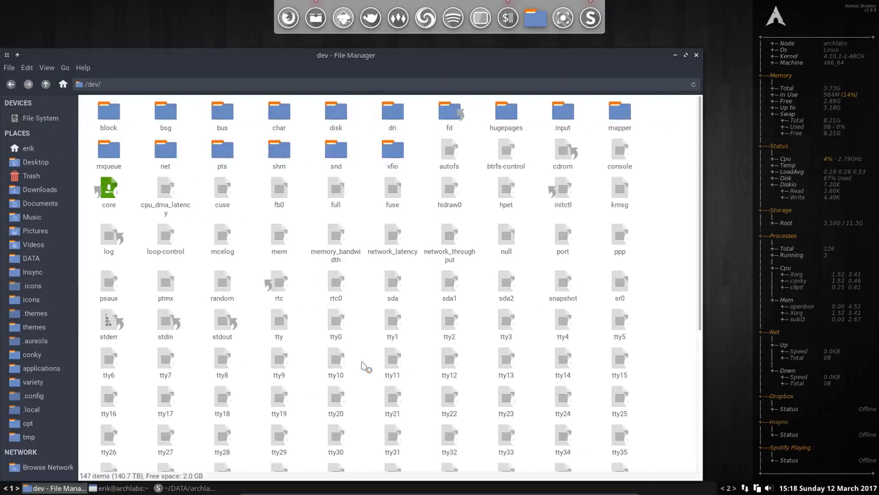
pyautogui.click(45, 84)
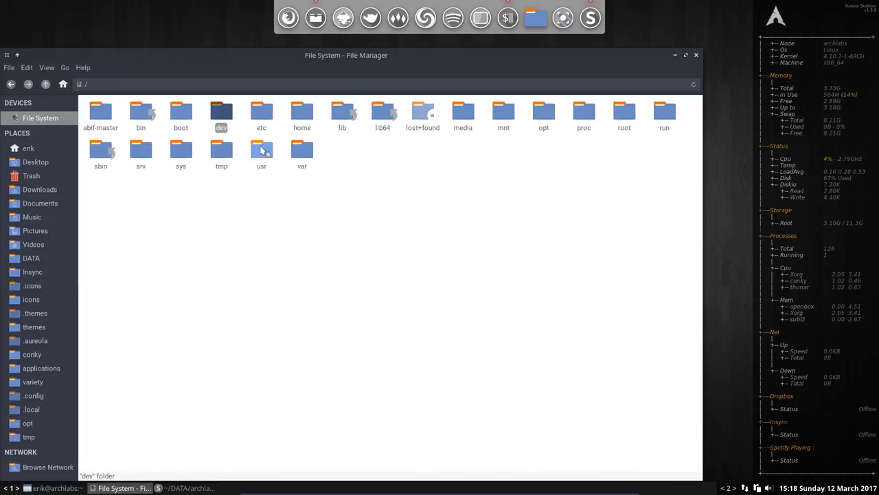
pyautogui.doubleClick(261, 110)
pyautogui.write('fil')
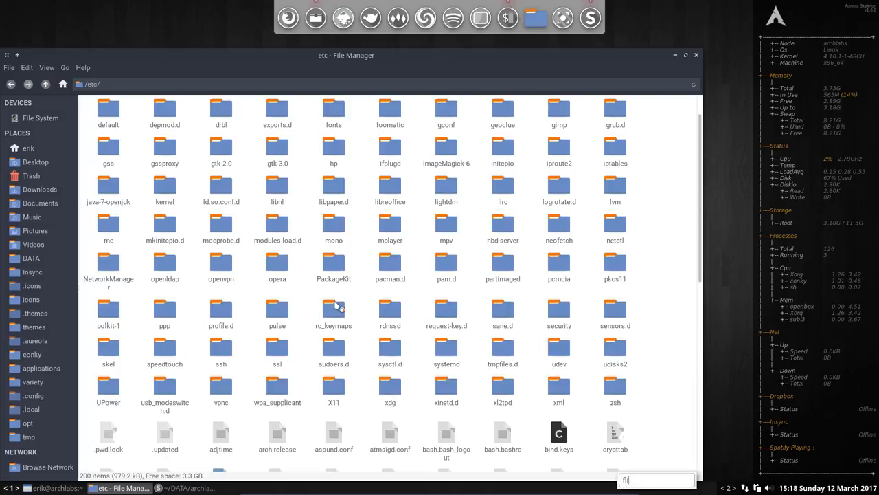
pyautogui.write('slim')
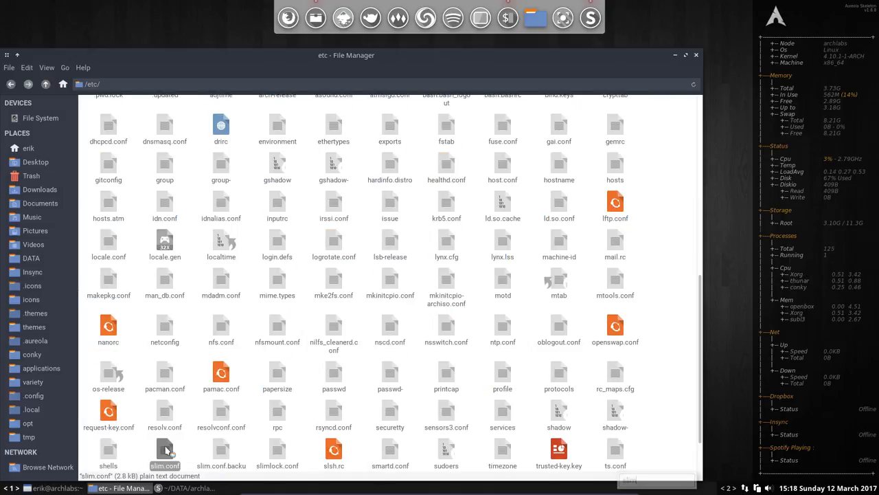
pyautogui.doubleClick(165, 450)
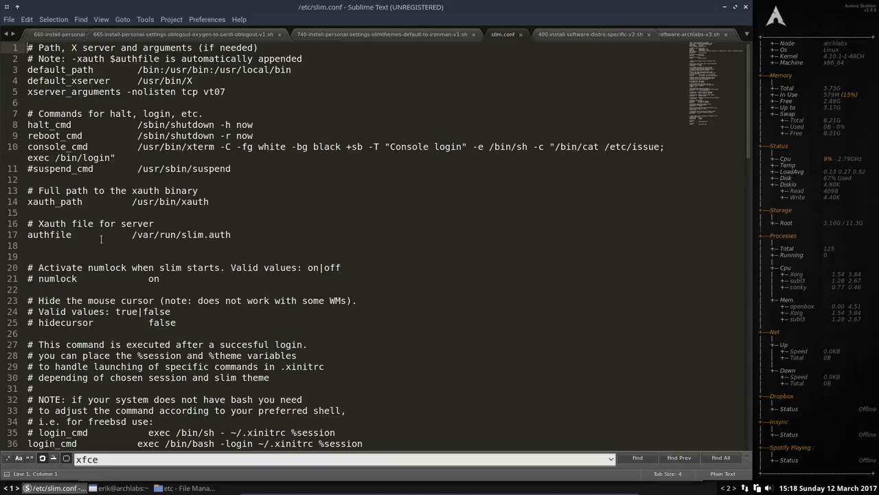
# Scroll through /etc/slim.conf past default_user and auto_login to confirm current_theme is ironman.
pyautogui.scroll(-3)
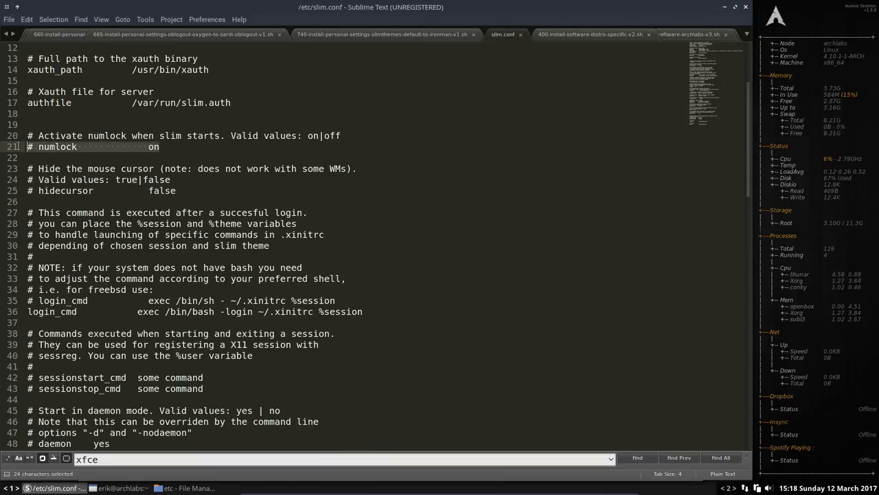
pyautogui.scroll(-3)
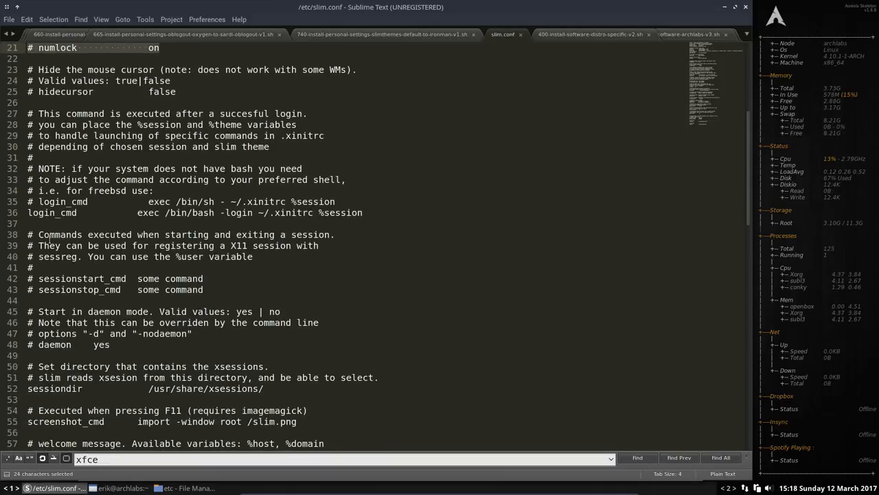
pyautogui.scroll(-3)
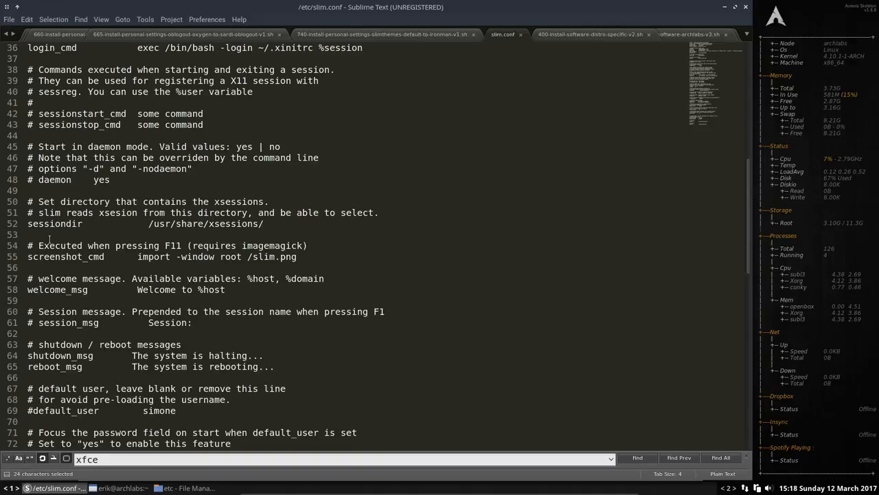
pyautogui.scroll(-3)
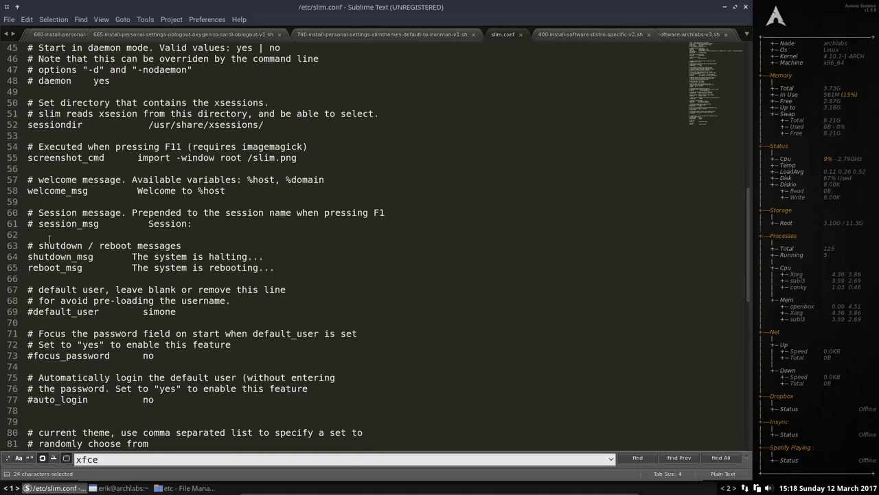
pyautogui.scroll(-3)
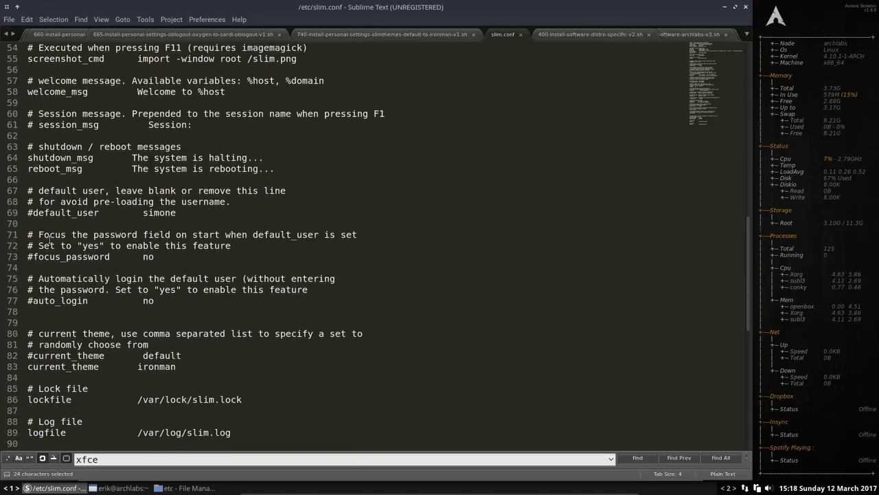
pyautogui.scroll(-3)
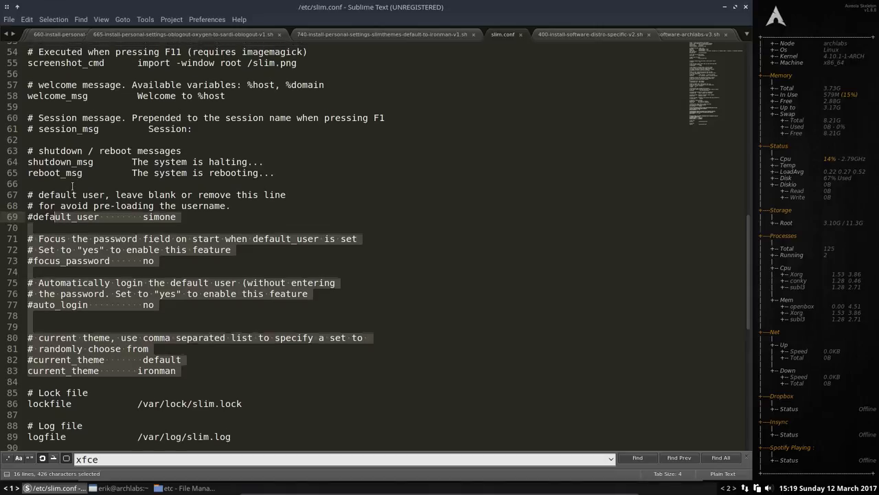
pyautogui.scroll(3)
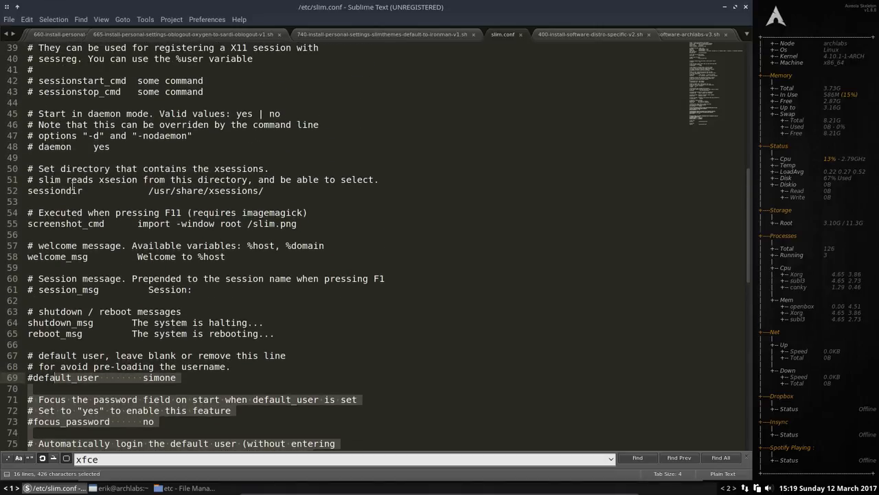
pyautogui.scroll(3)
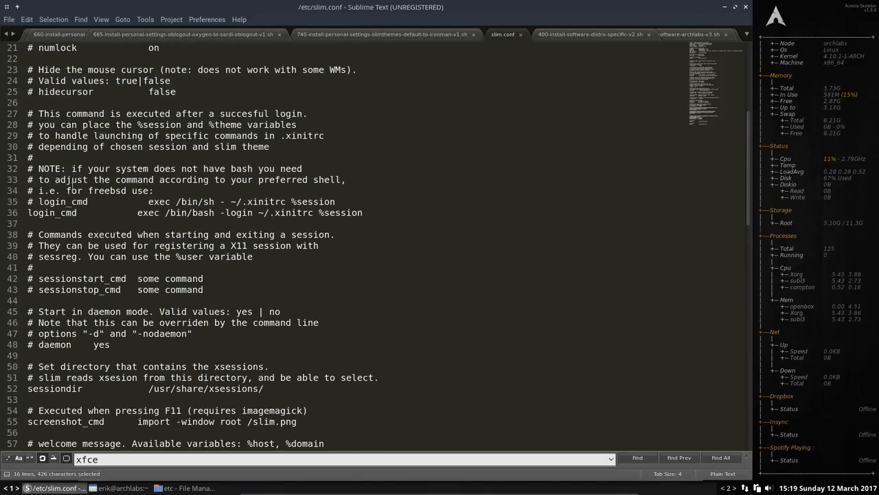
pyautogui.scroll(3)
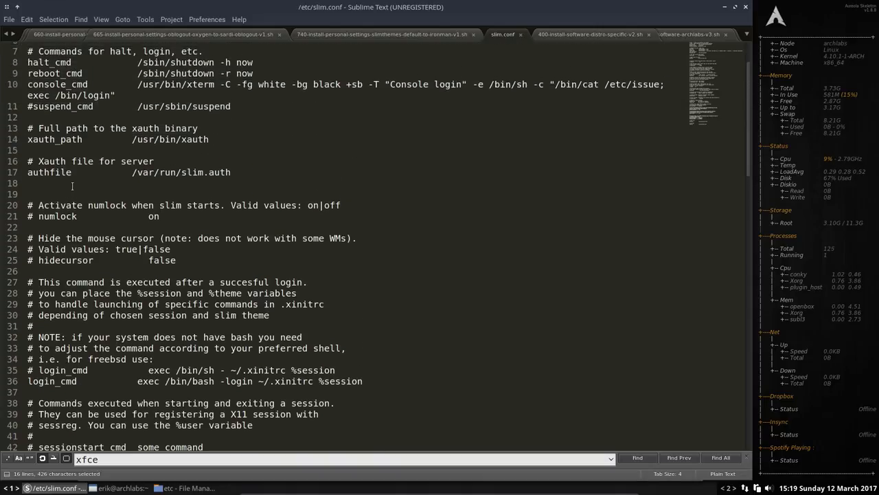
pyautogui.scroll(3)
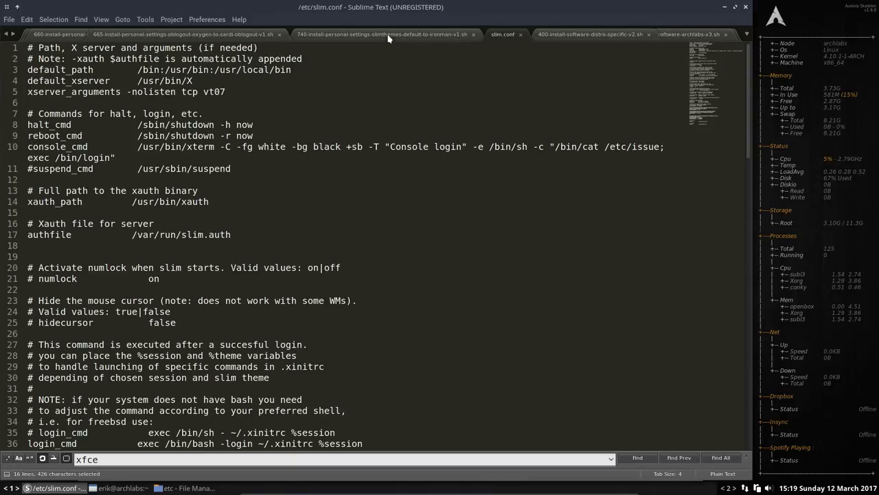
# Revisit the 740 slimthemes install script briefly, then bring Thunar's /etc folder back to the front.
pyautogui.click(384, 34)
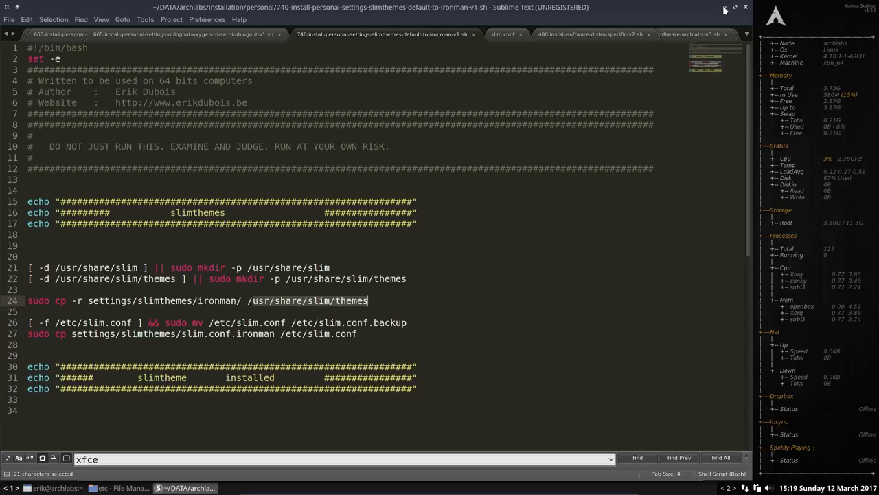
pyautogui.click(121, 488)
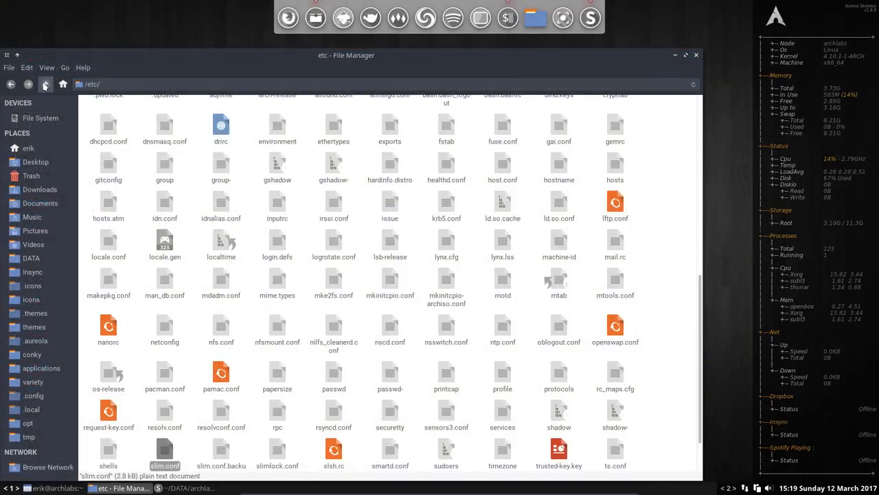
# Navigate from the filesystem root to /usr/share/slim/themes/ironman with its background, panel and slim.theme files.
pyautogui.click(63, 84)
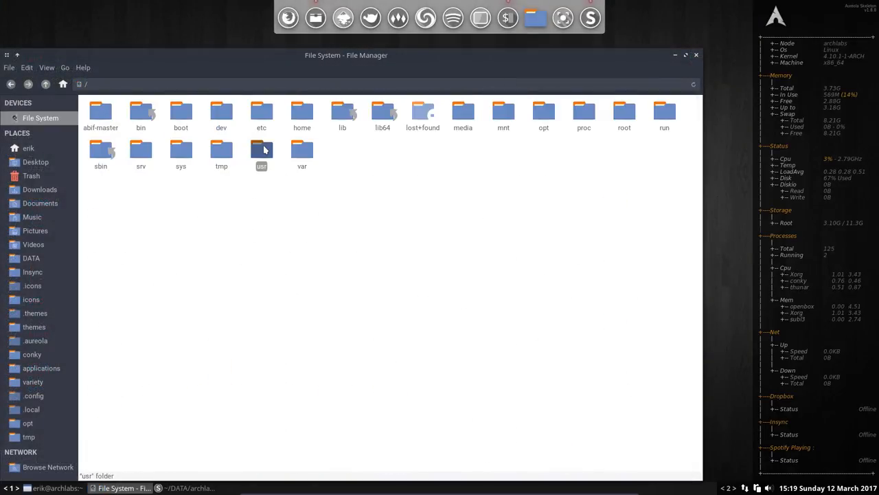
pyautogui.doubleClick(261, 150)
pyautogui.write('sl')
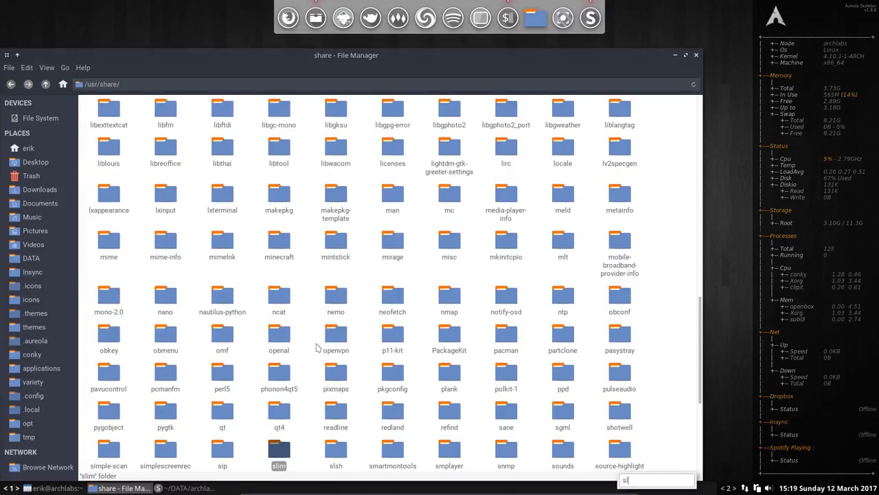
pyautogui.doubleClick(278, 445)
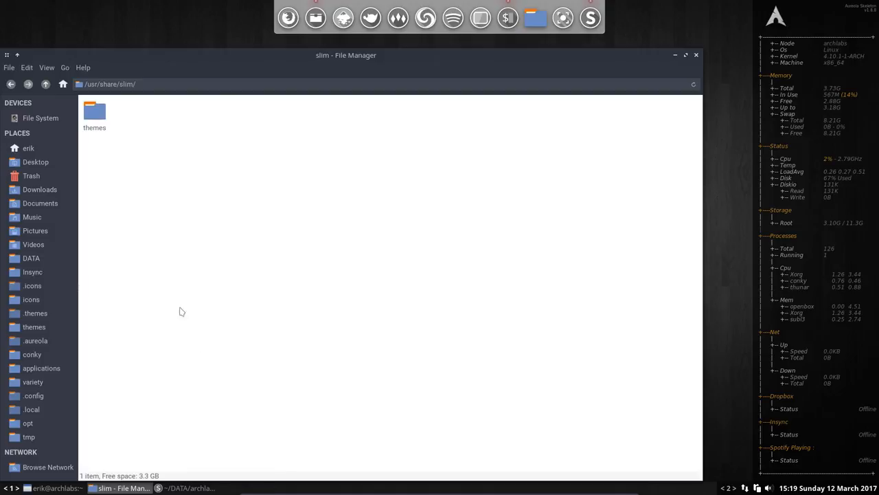
pyautogui.doubleClick(93, 113)
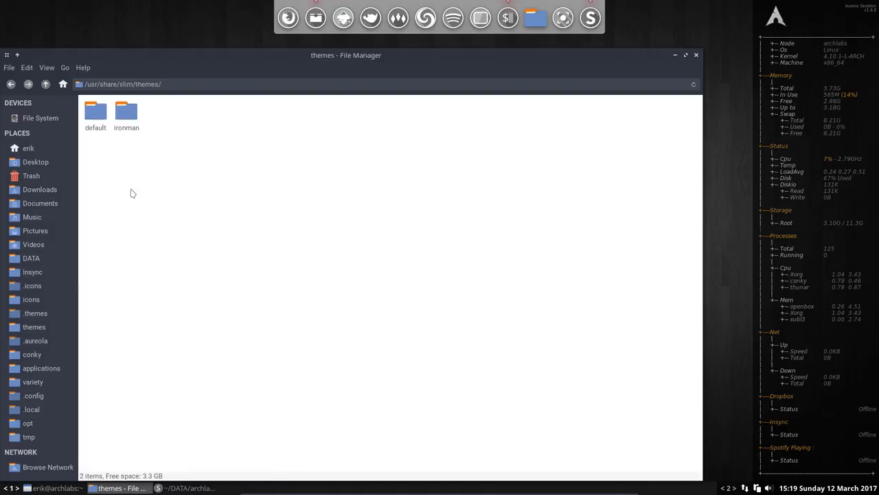
pyautogui.moveTo(115, 166)
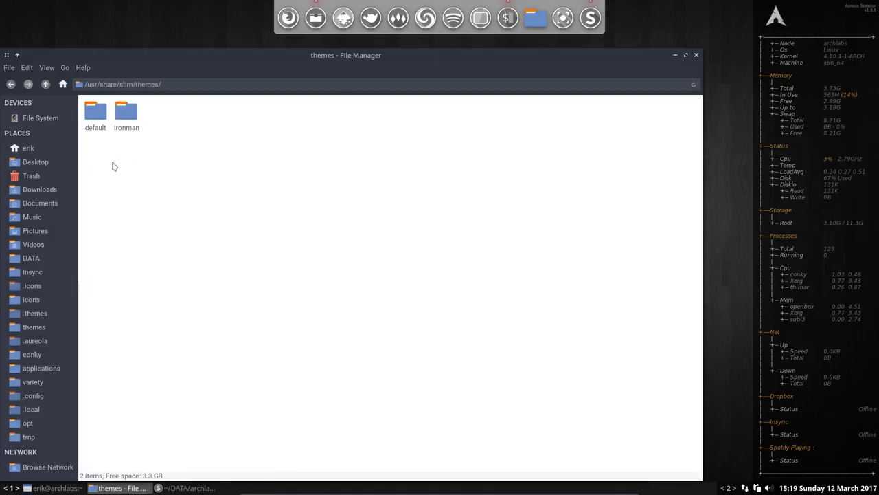
pyautogui.doubleClick(126, 112)
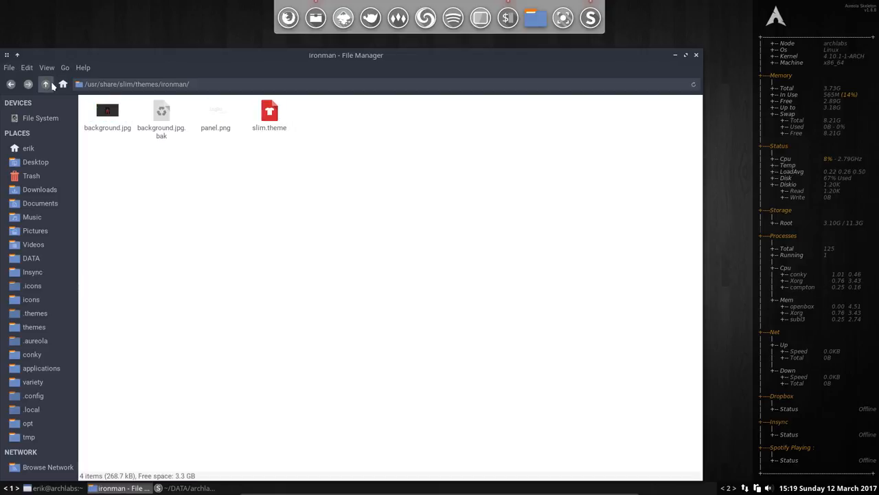
# Step up to the themes folder and back into ironman to confirm the theme folder contents.
pyautogui.click(45, 84)
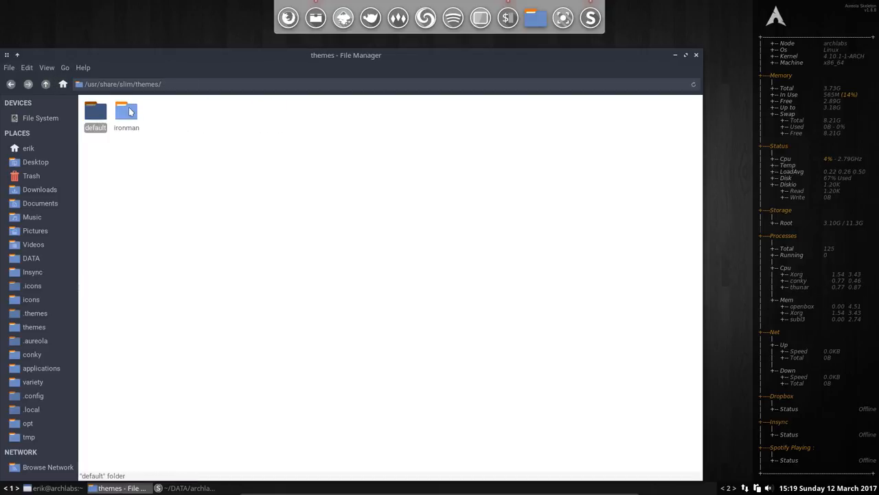
pyautogui.doubleClick(126, 112)
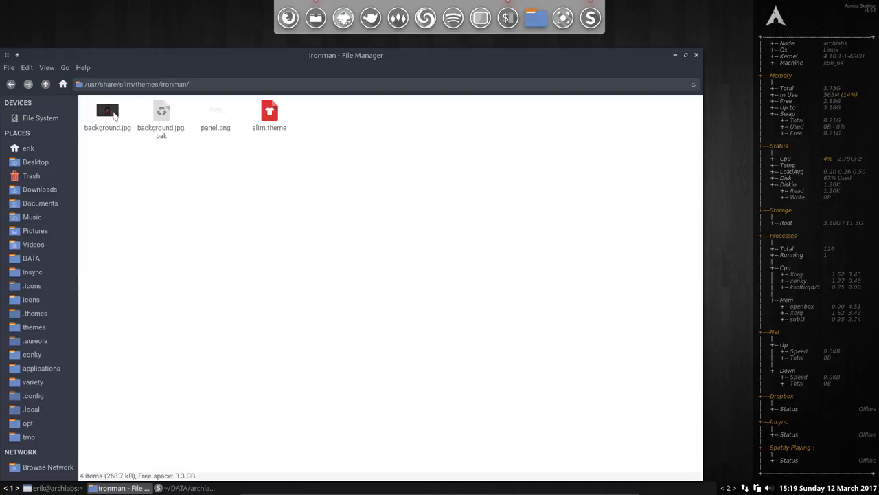
pyautogui.click(45, 84)
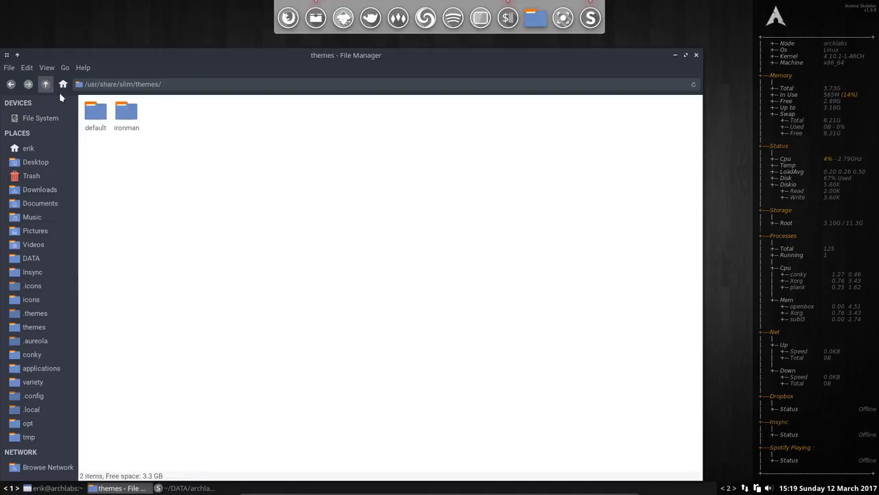
pyautogui.doubleClick(96, 111)
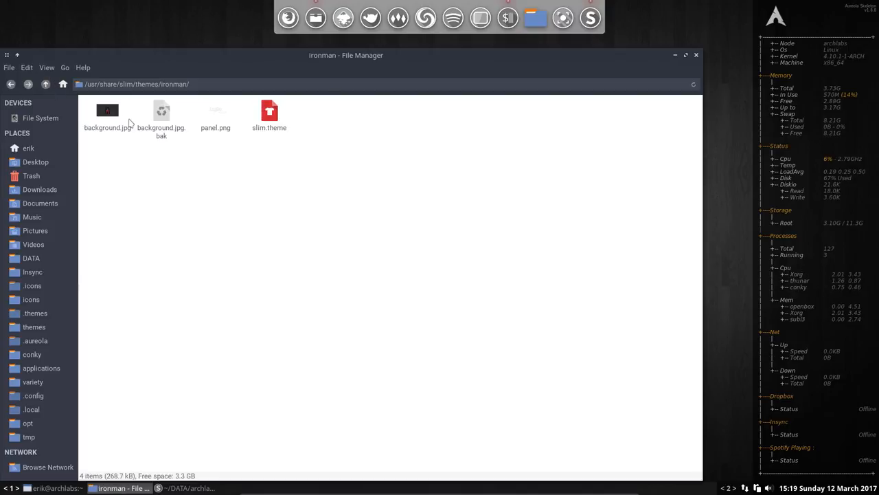
# Check the backup background and panel images, then open slim.theme in Sublime Text.
pyautogui.click(162, 117)
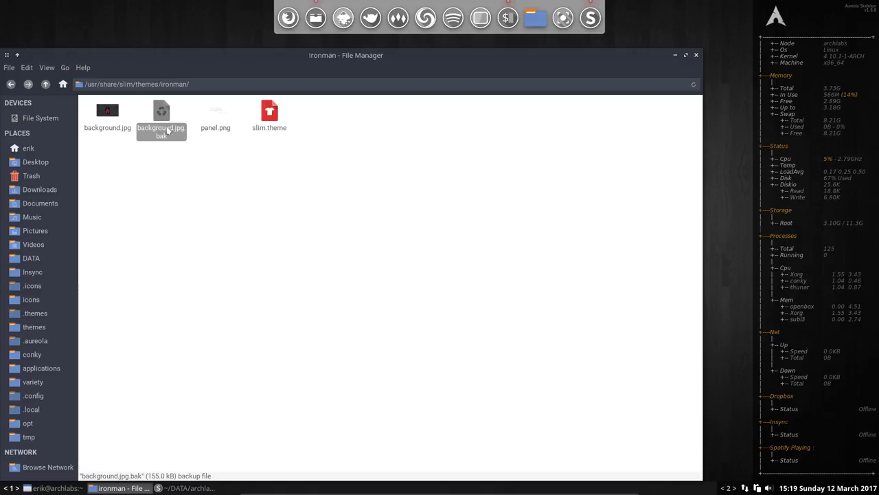
pyautogui.click(214, 113)
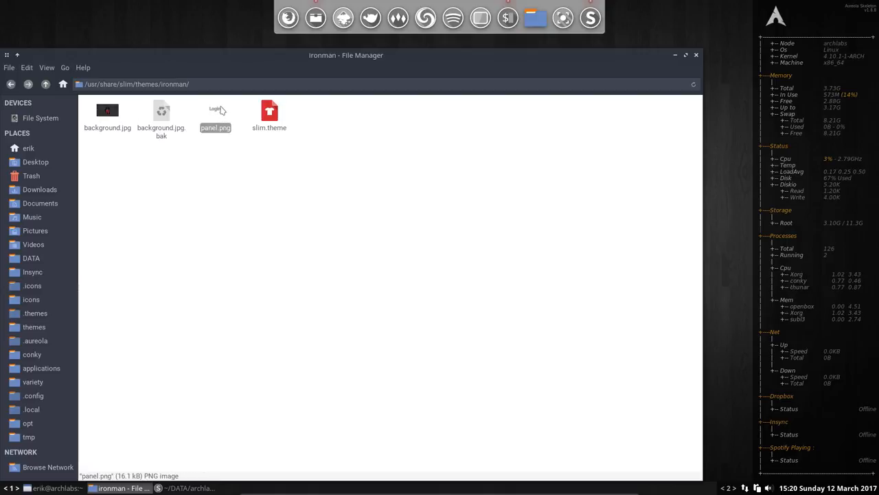
pyautogui.click(269, 112)
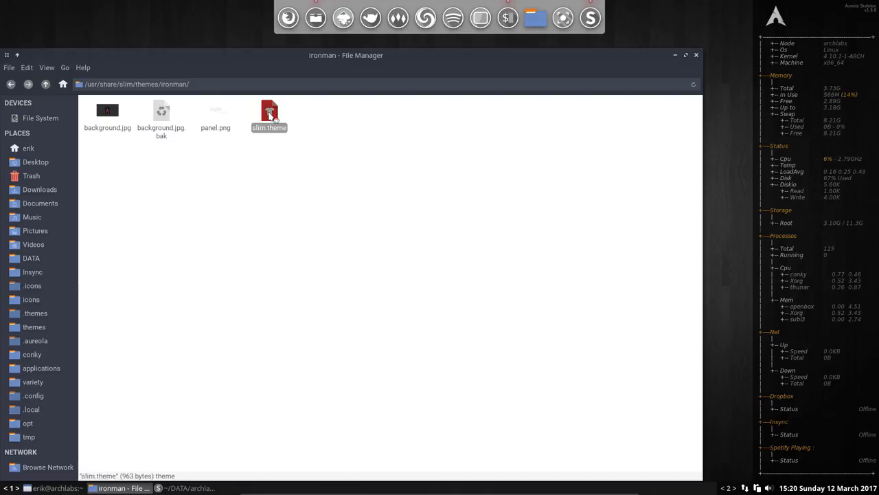
pyautogui.doubleClick(270, 113)
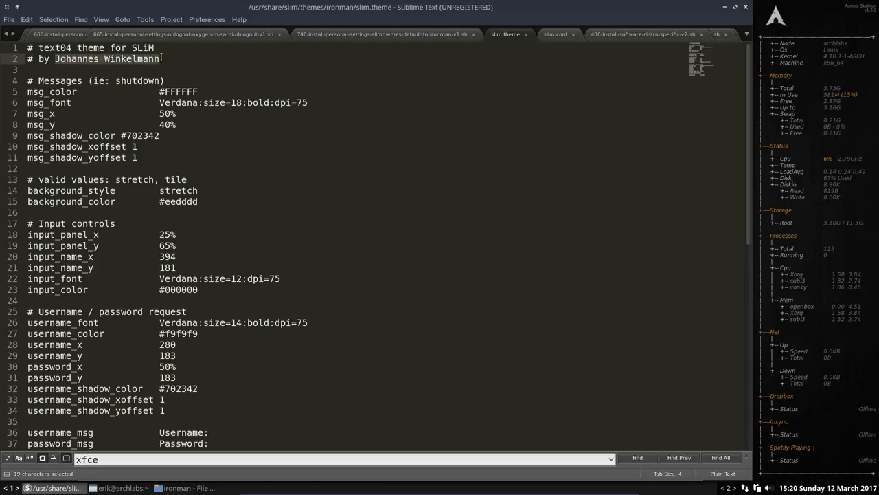
pyautogui.scroll(-3)
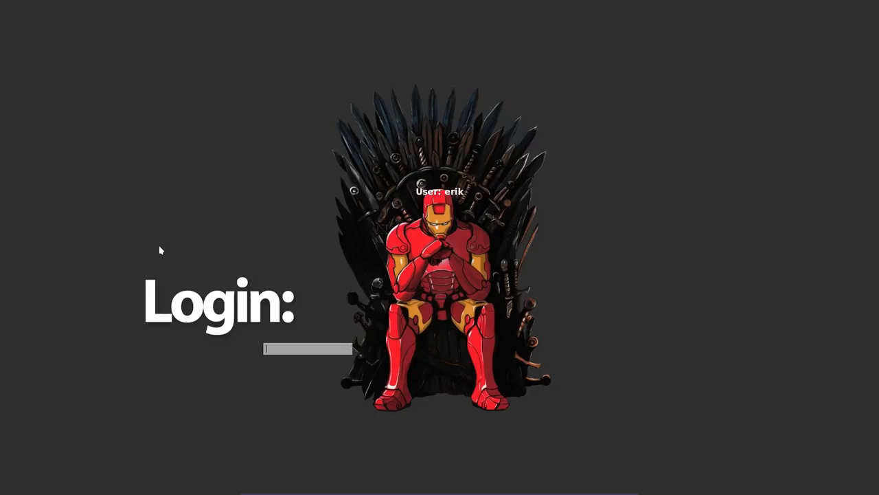
pyautogui.moveTo(425, 39)
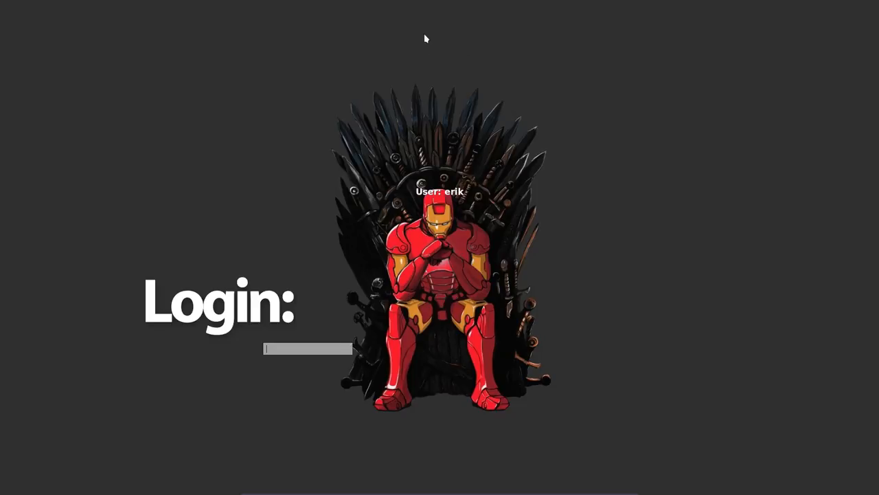
pyautogui.moveTo(323, 355)
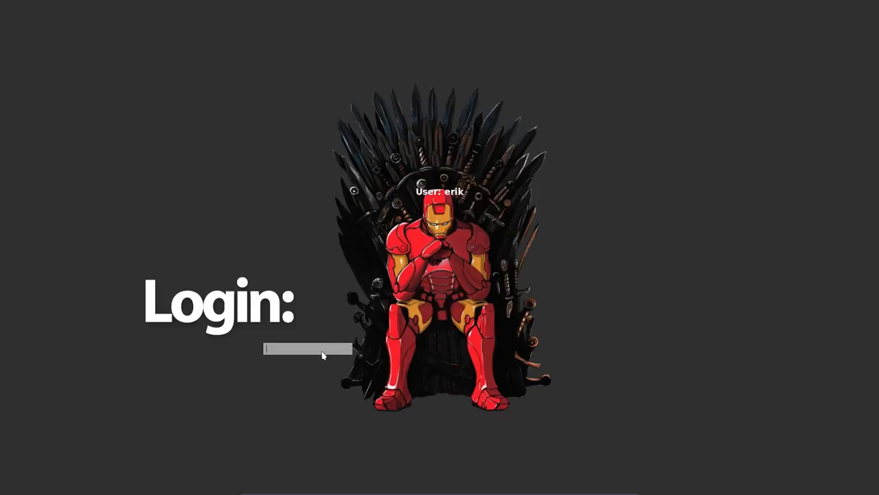
# Enter the password into the Iron Man themed SLiM login prompt.
pyautogui.write('***')
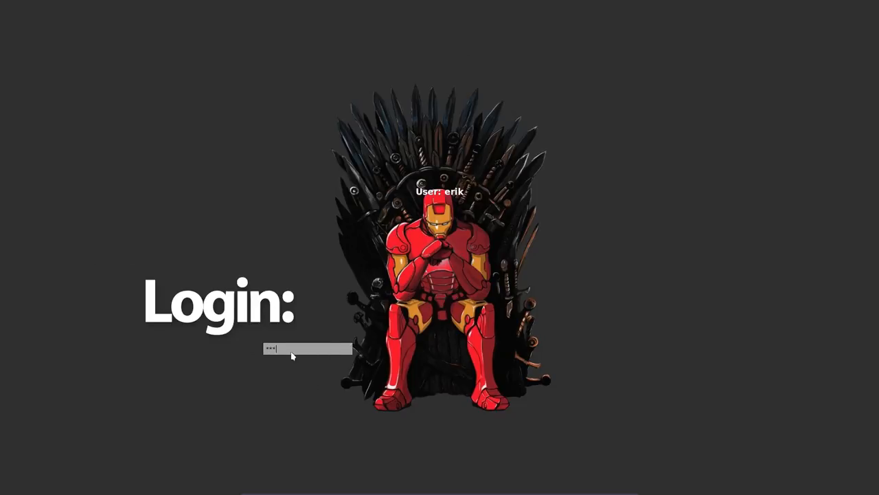